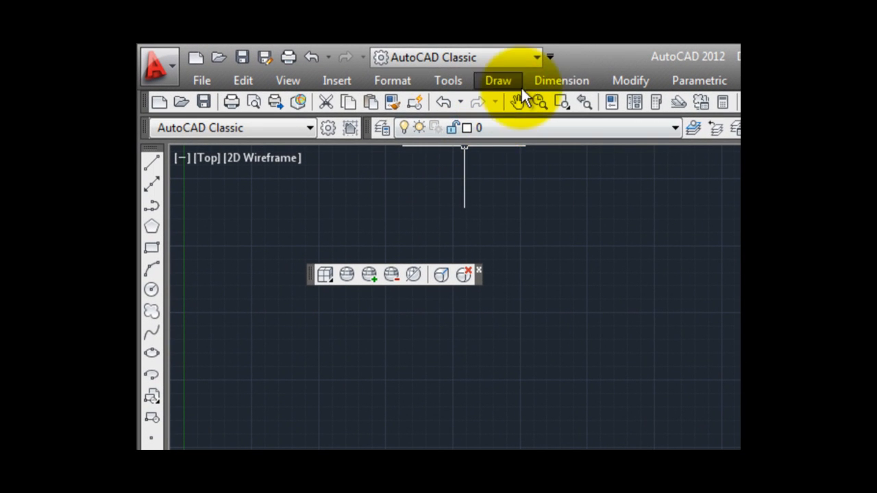
Switch the workspace from AutoCAD Classic to Drafting & Annotation to restore the ribbon.
click(536, 57)
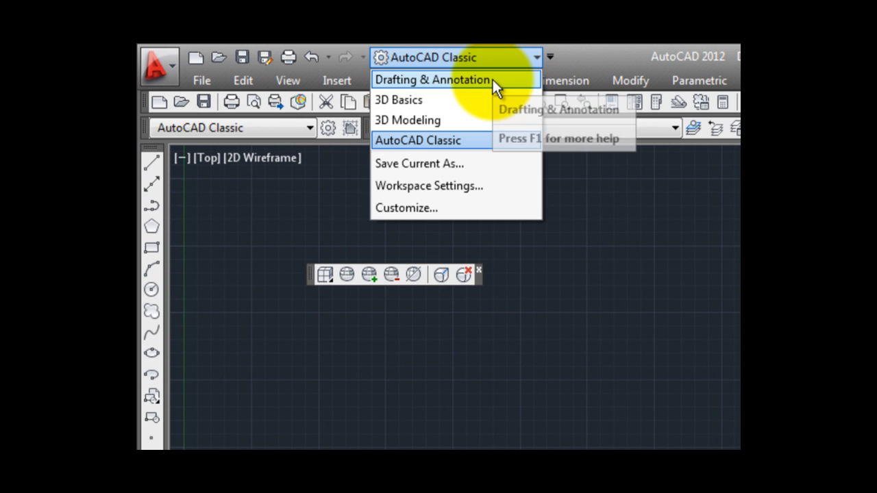
click(432, 80)
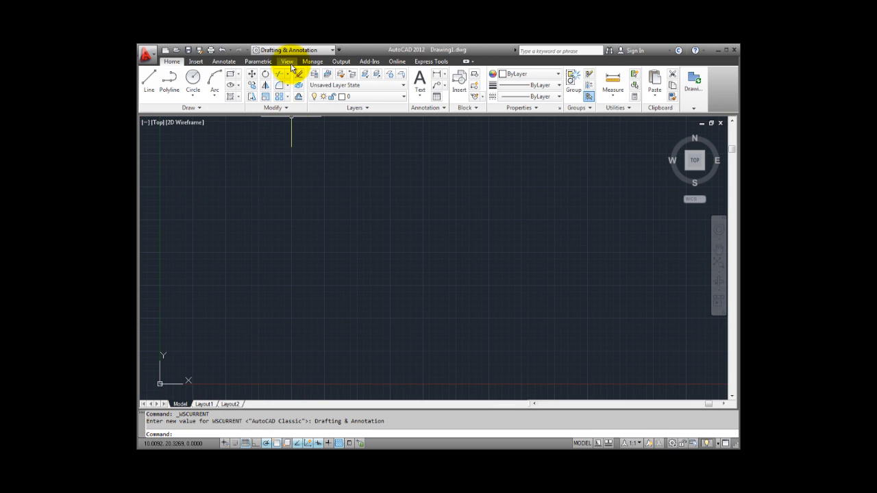
Show the AutoCAD toolbar list from the View ribbon to pick Draw and Modify.
click(287, 61)
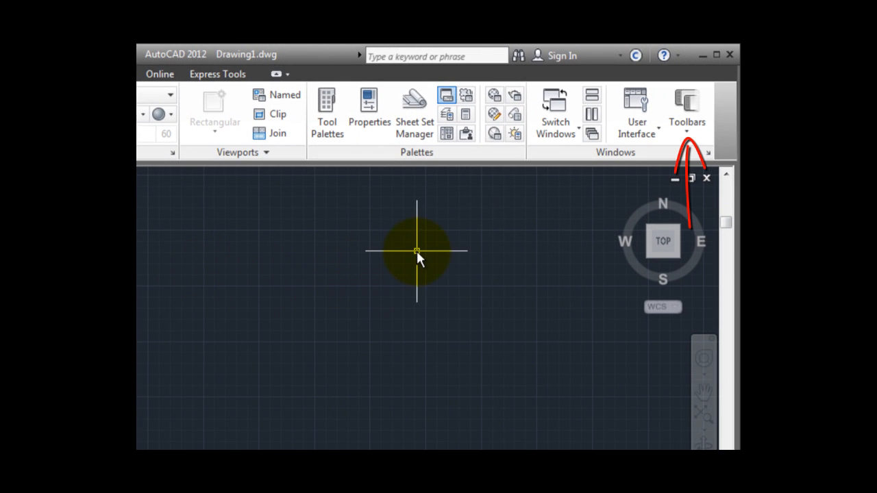
mouse_move(619, 182)
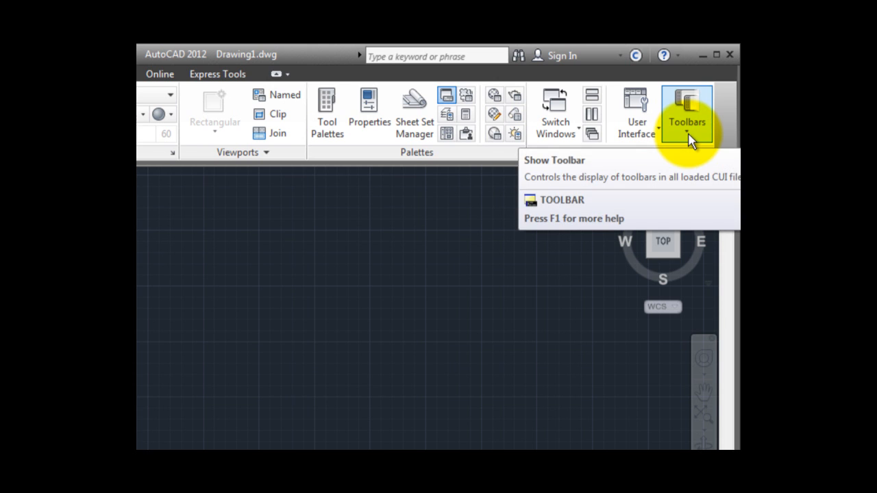
click(687, 113)
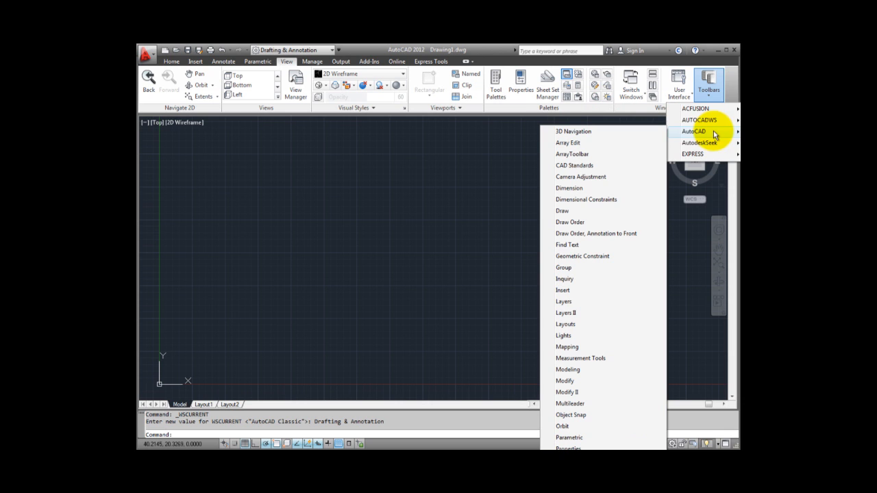
mouse_move(579, 442)
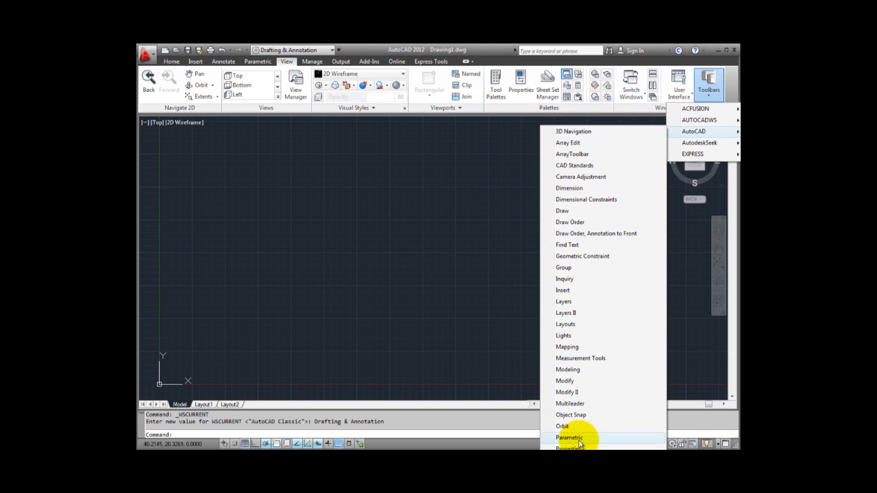
mouse_move(586, 131)
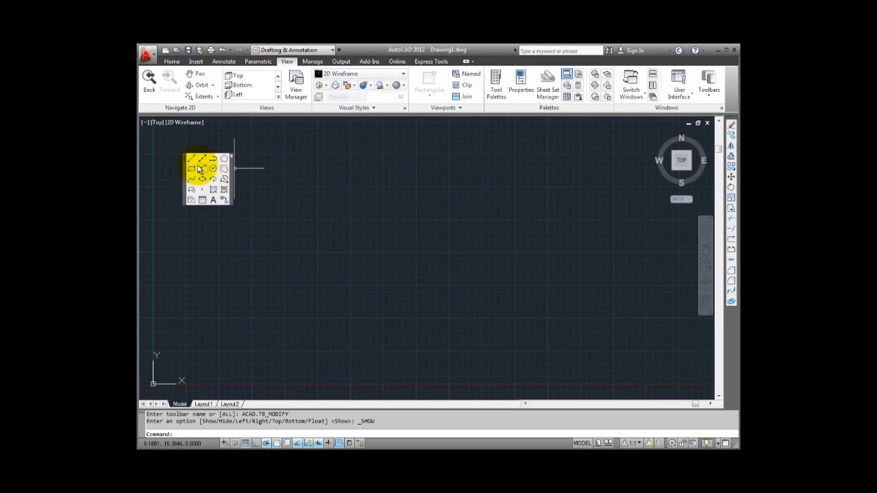
Verify Draw and Modify are ticked in the toolbar menu, then list the workspace options.
right_click(206, 178)
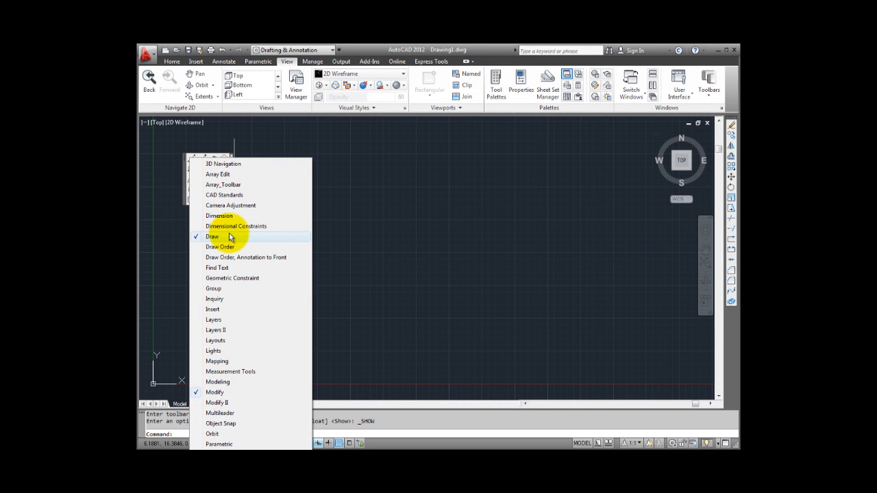
mouse_move(370, 221)
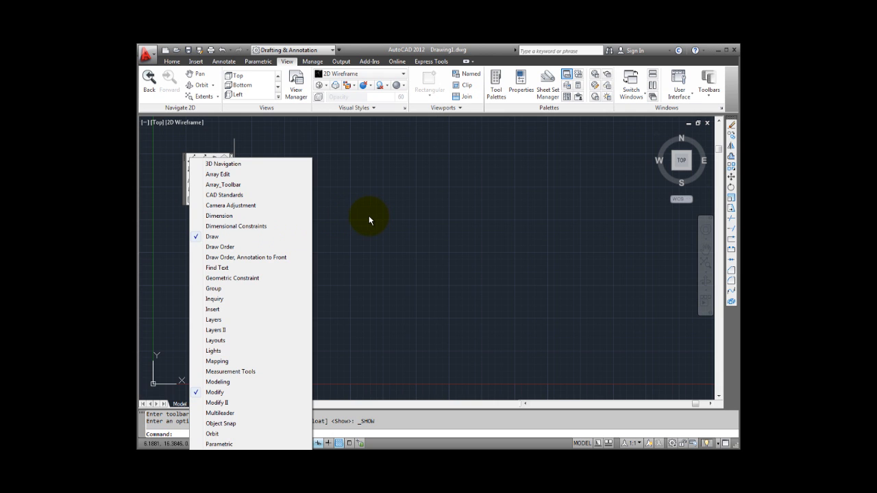
click(215, 391)
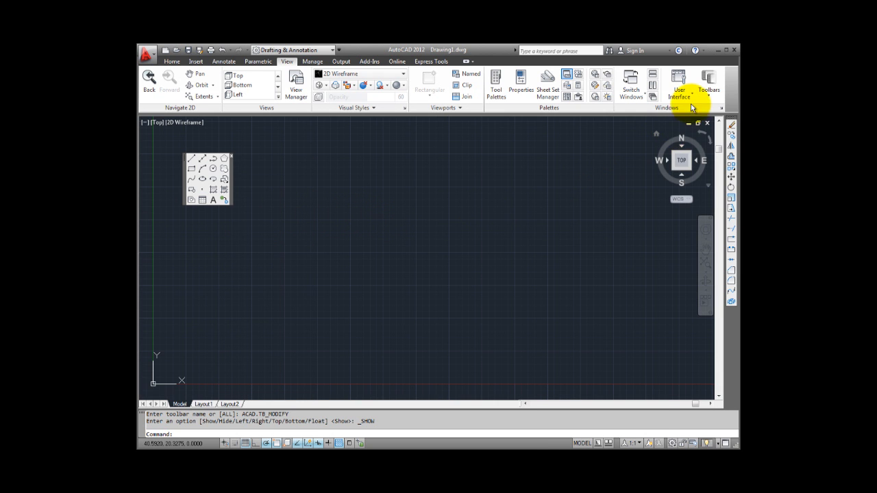
mouse_move(504, 222)
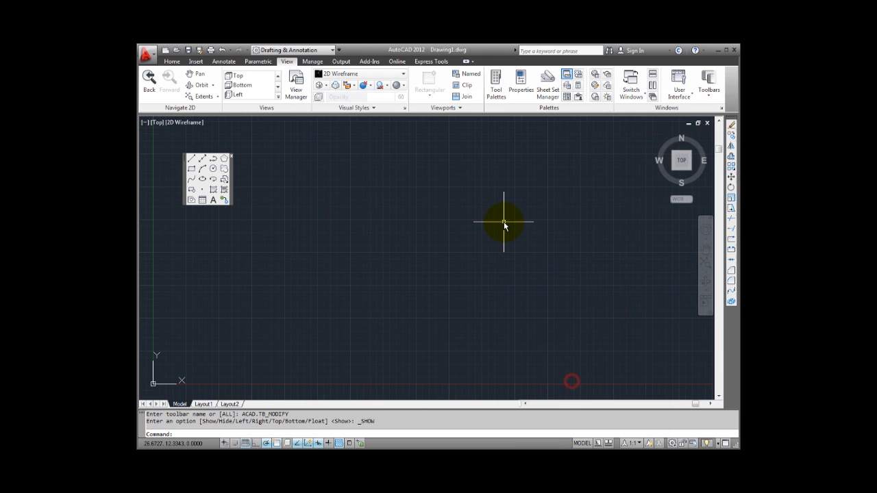
mouse_move(497, 221)
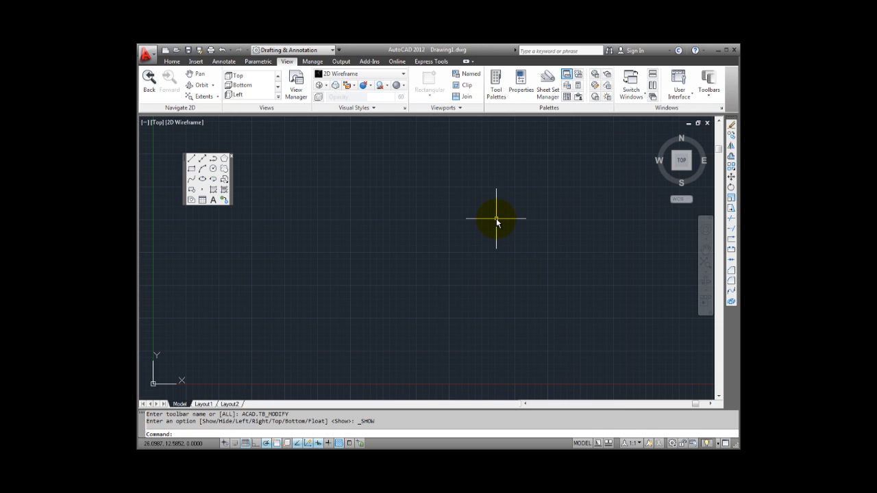
mouse_move(490, 222)
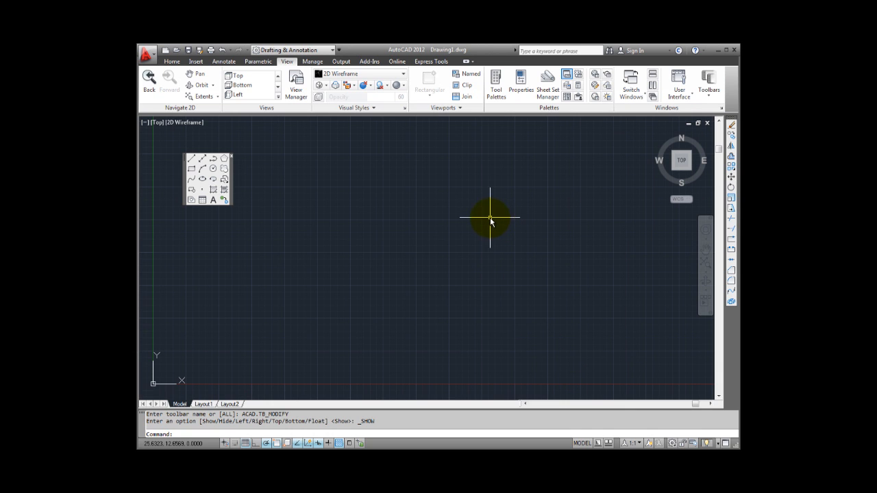
mouse_move(492, 226)
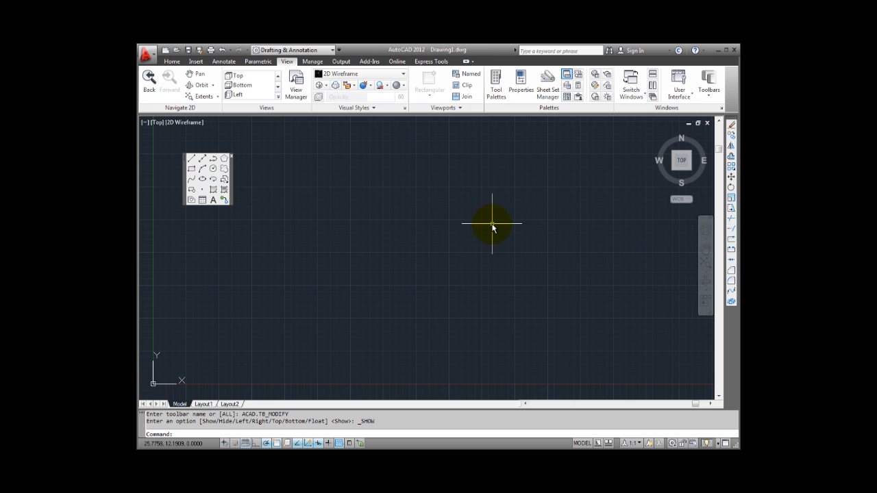
mouse_move(308, 129)
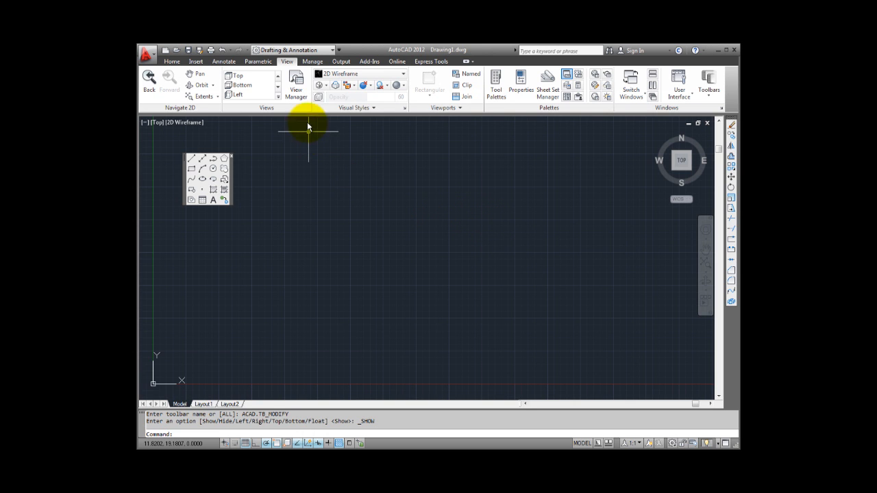
click(334, 50)
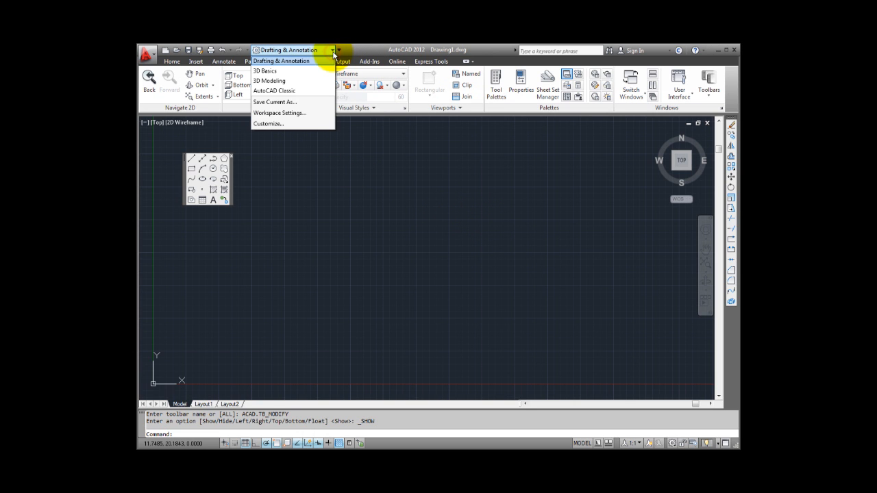
mouse_move(274, 101)
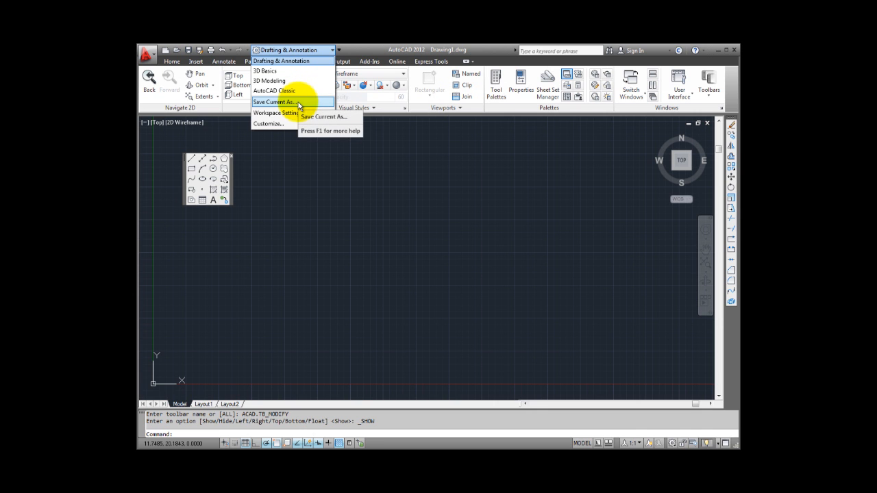